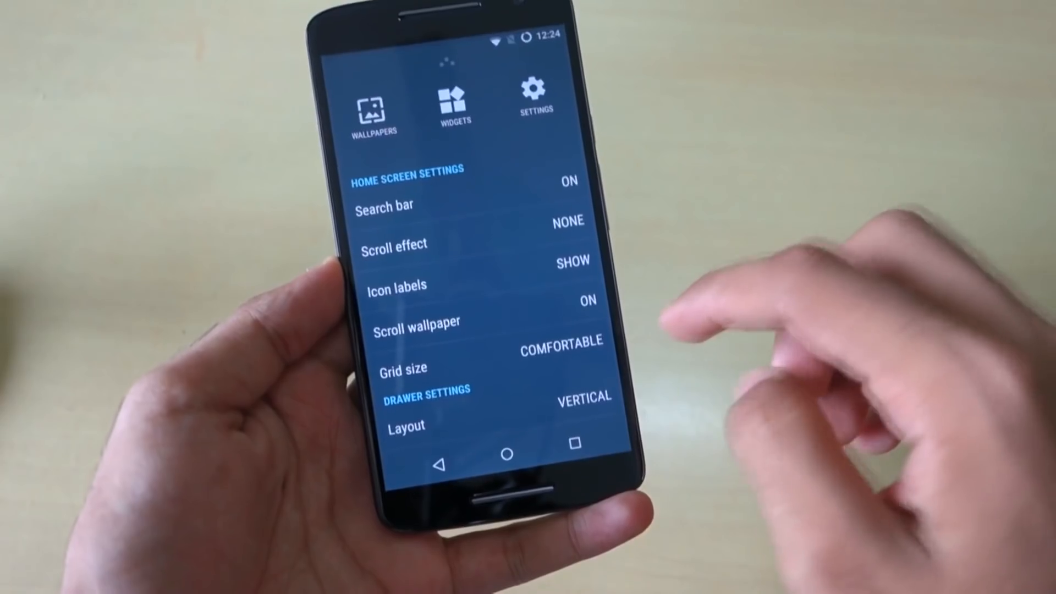
Leave the Trebuchet launcher settings overlay and return to the home screen.
scroll(down, 3)
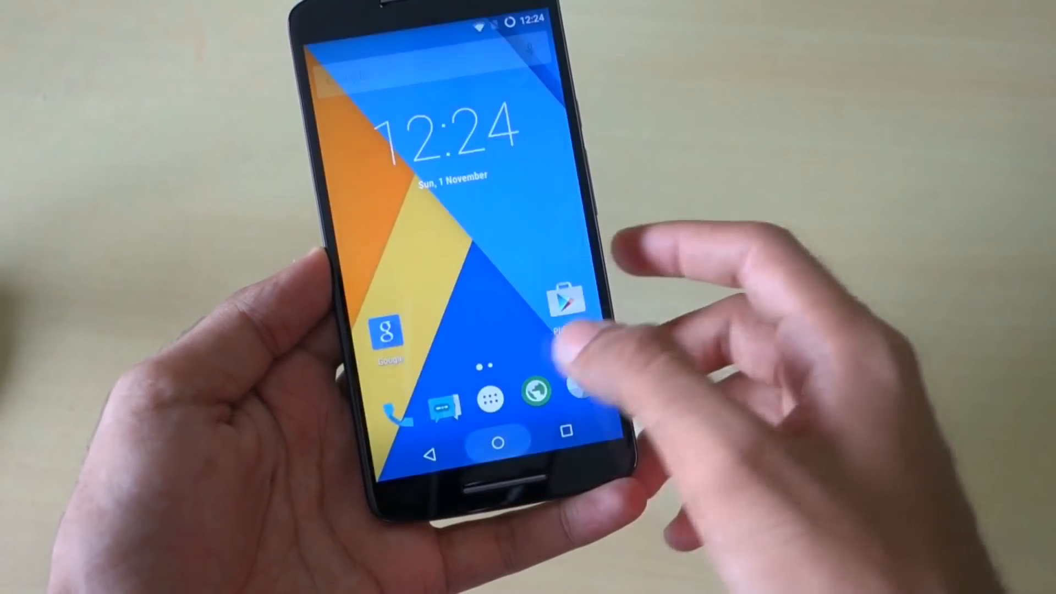
click(488, 396)
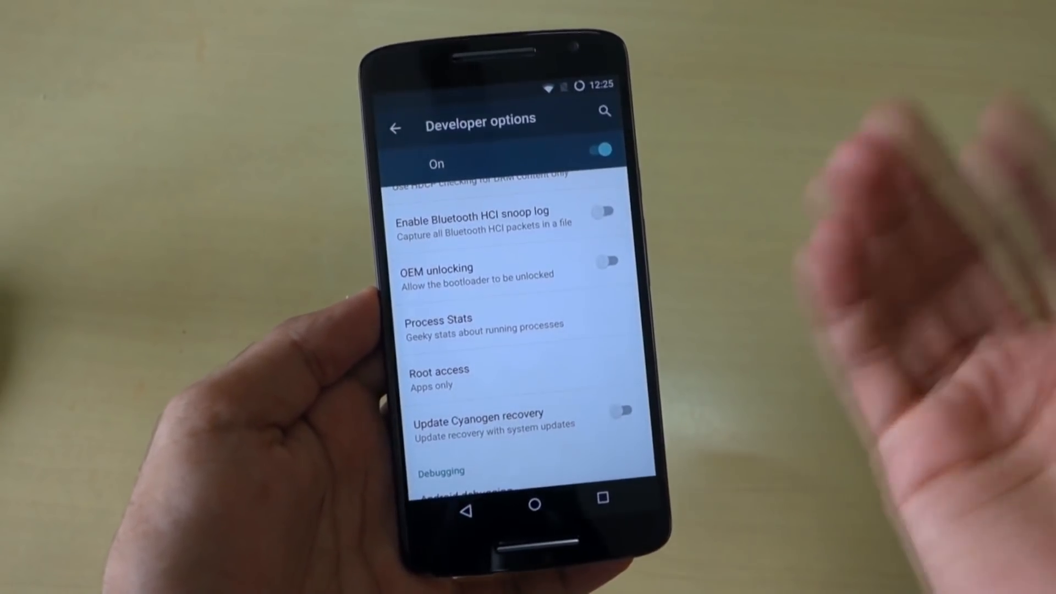
Bring up the Root access choices in Developer options, currently Apps only.
click(439, 377)
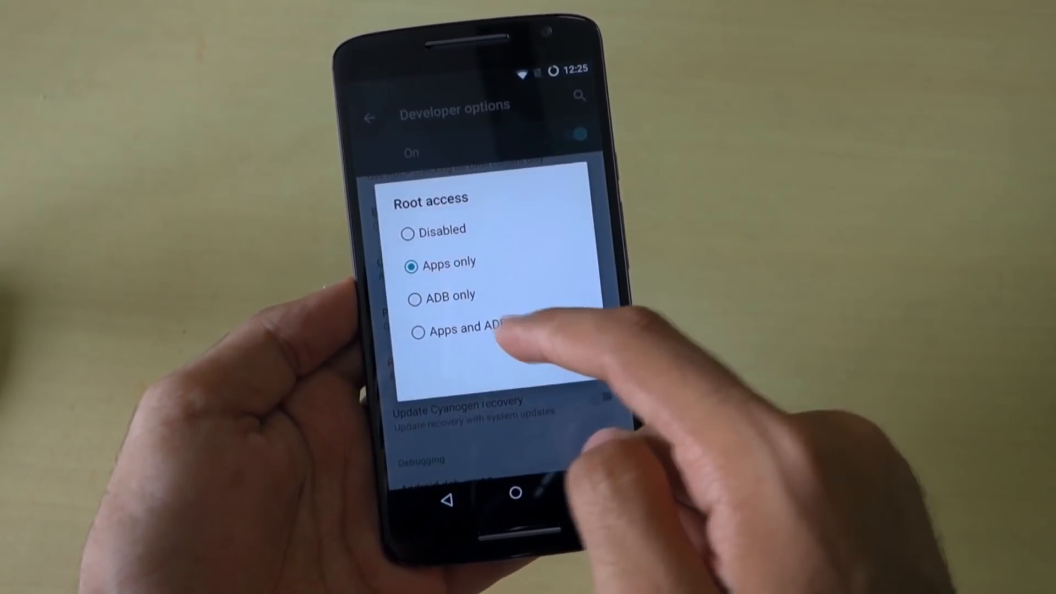